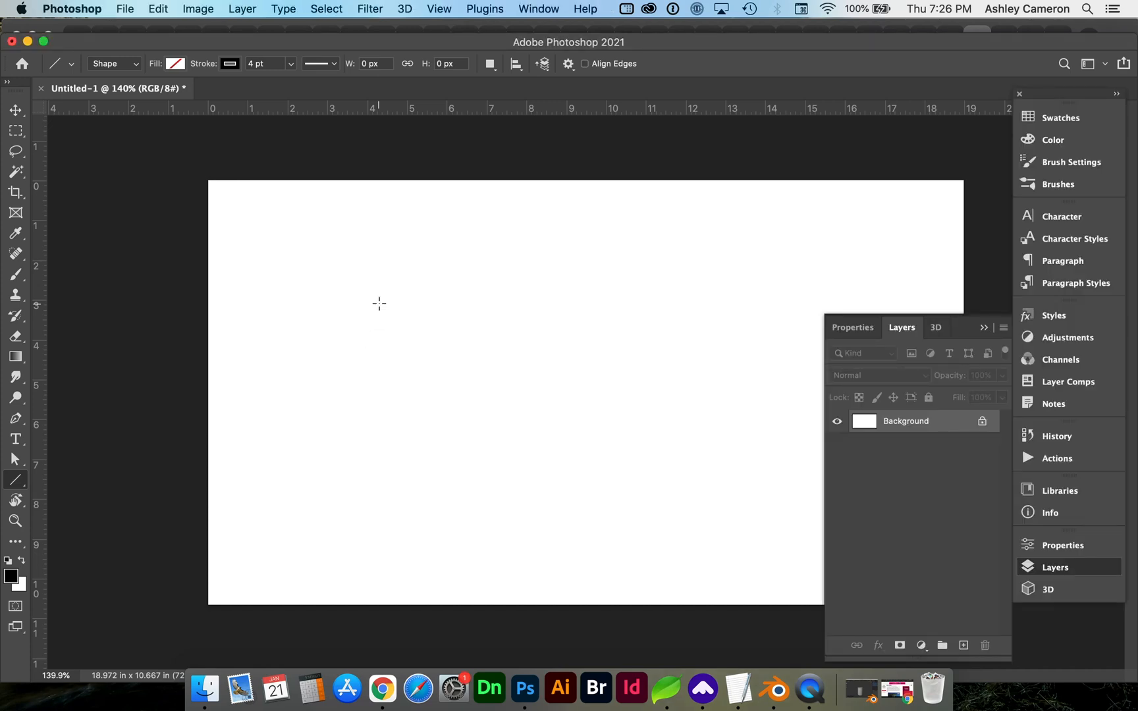
mouse_move(235, 428)
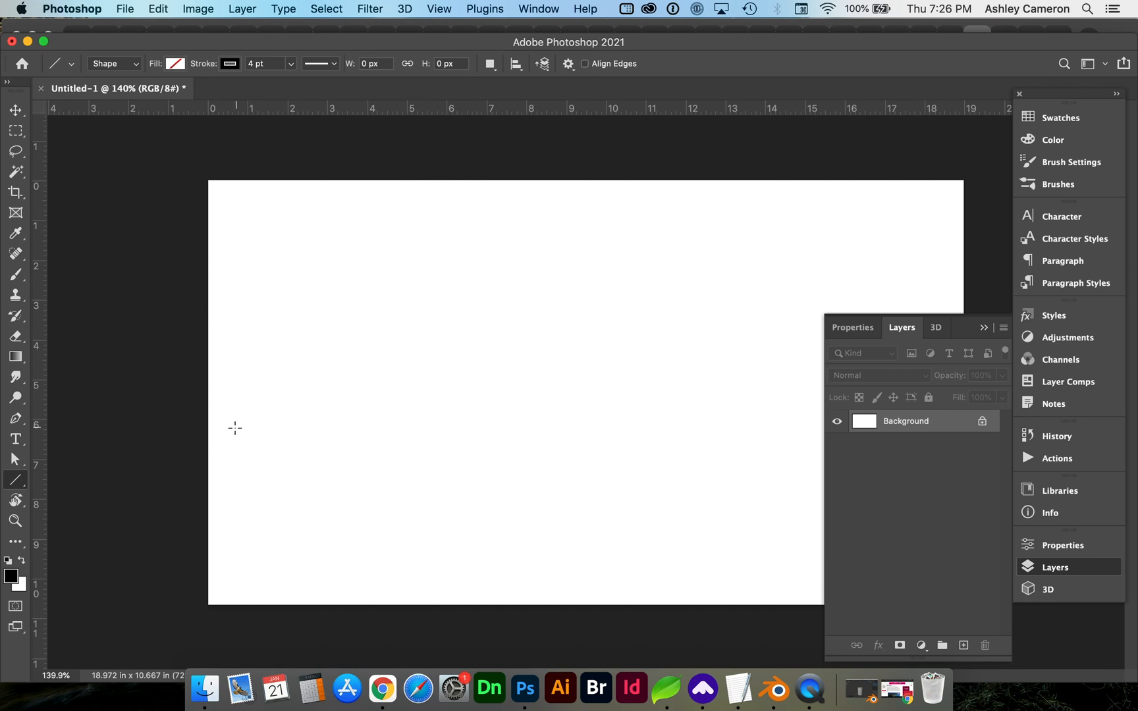
mouse_move(23, 482)
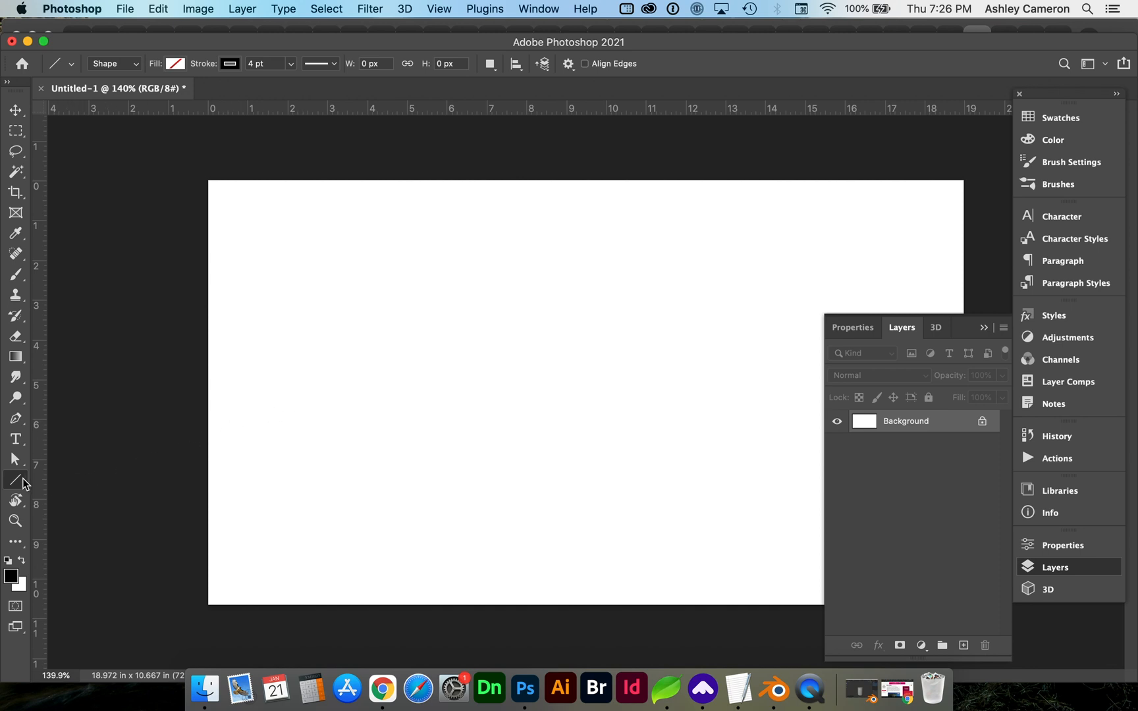
mouse_move(16, 480)
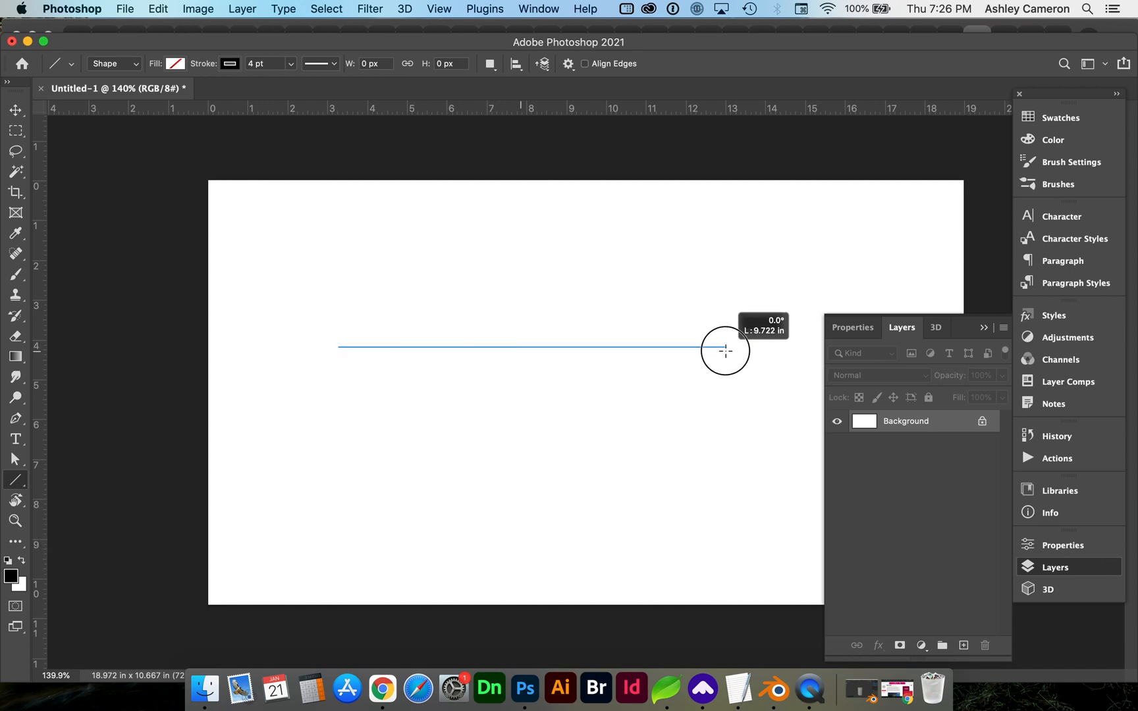
- Draw a 9.72-inch horizontal line and raise its stroke width to 20.46 pt
left_click_drag(338, 347, 724, 348)
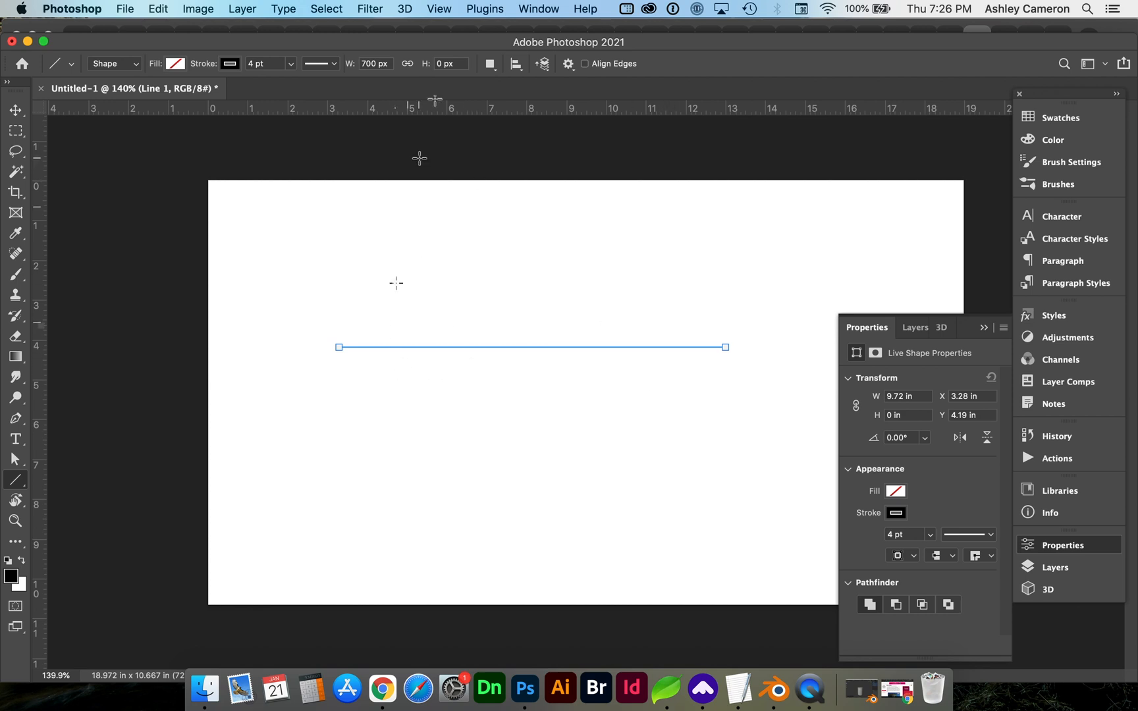
left_click(449, 63)
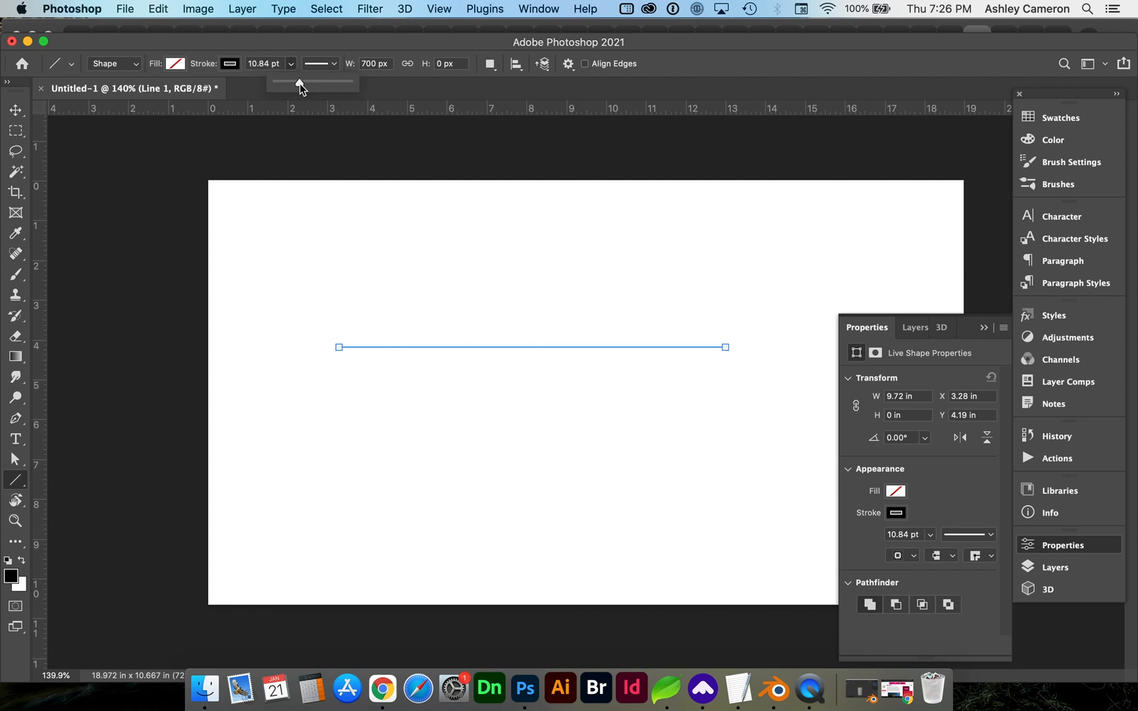
left_click_drag(273, 81, 311, 82)
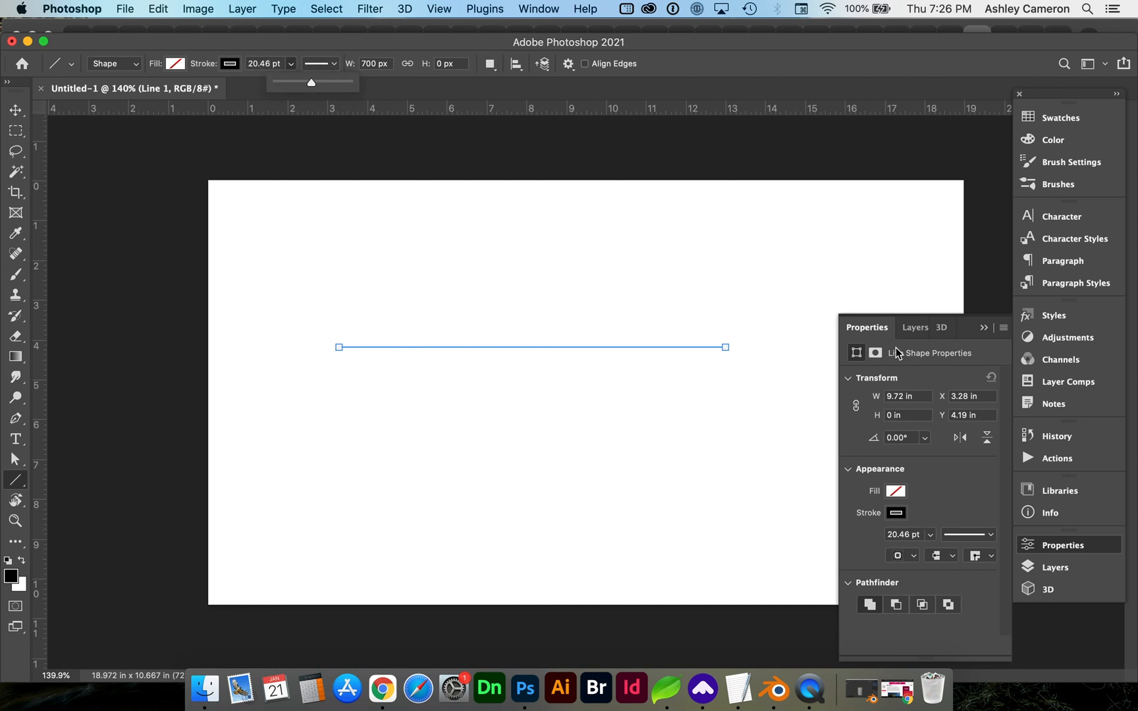
left_click(1055, 567)
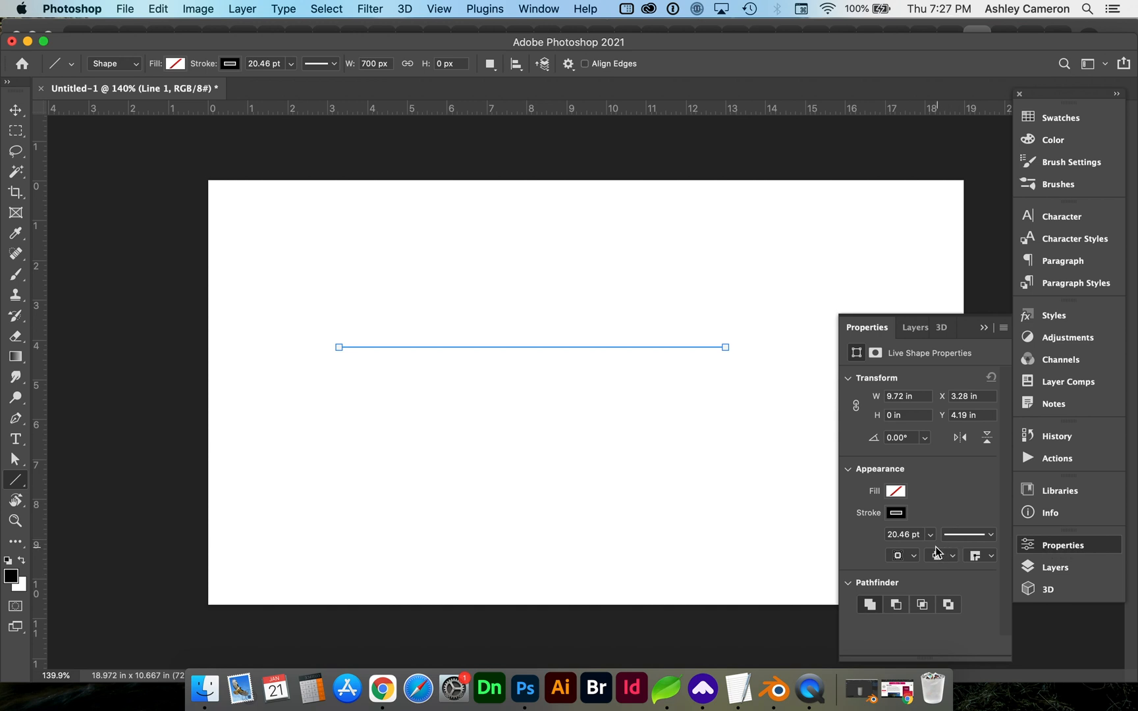
left_click(901, 556)
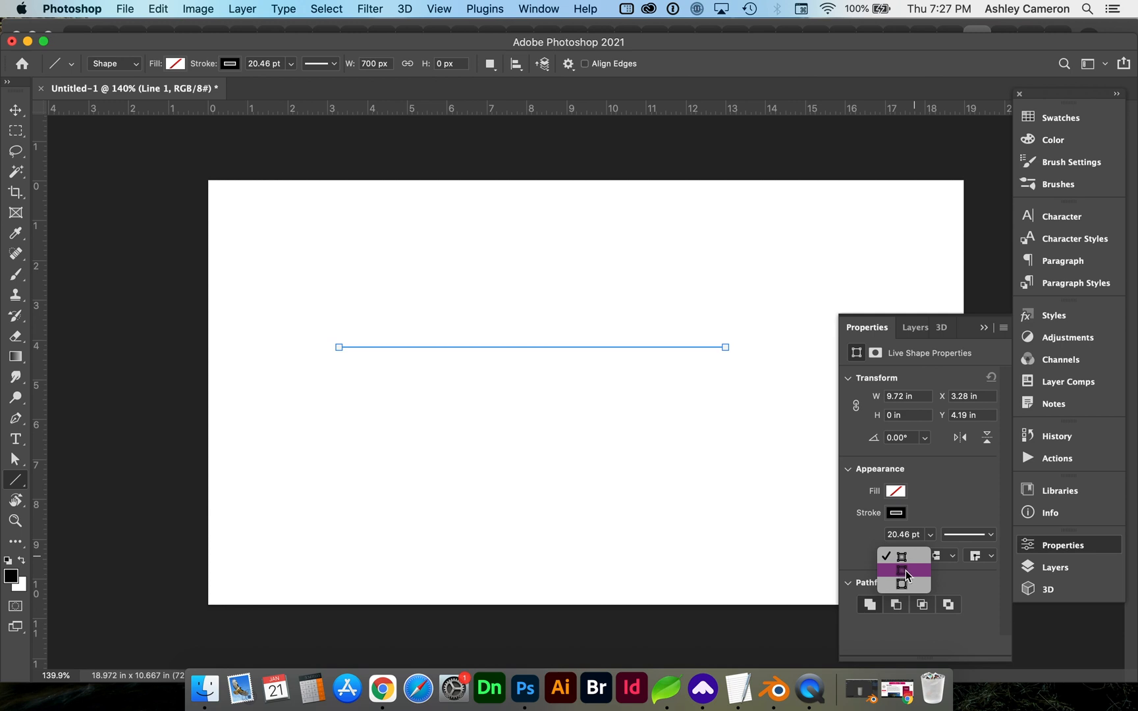
left_click(900, 573)
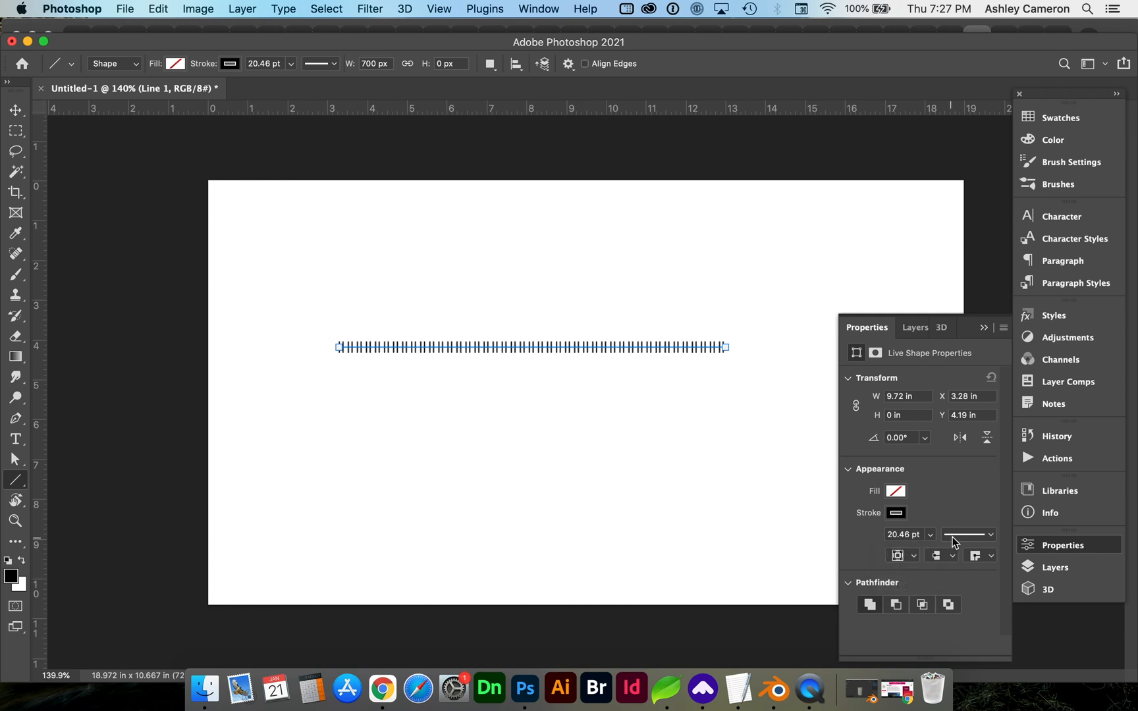
left_click(970, 535)
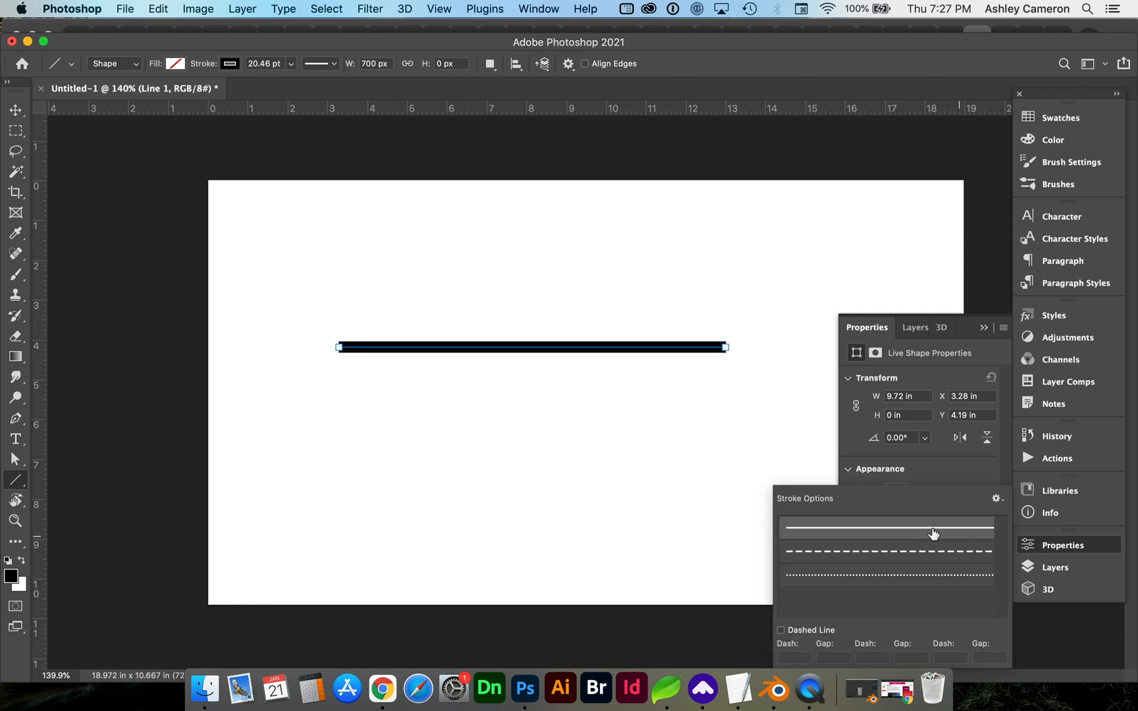
mouse_move(934, 489)
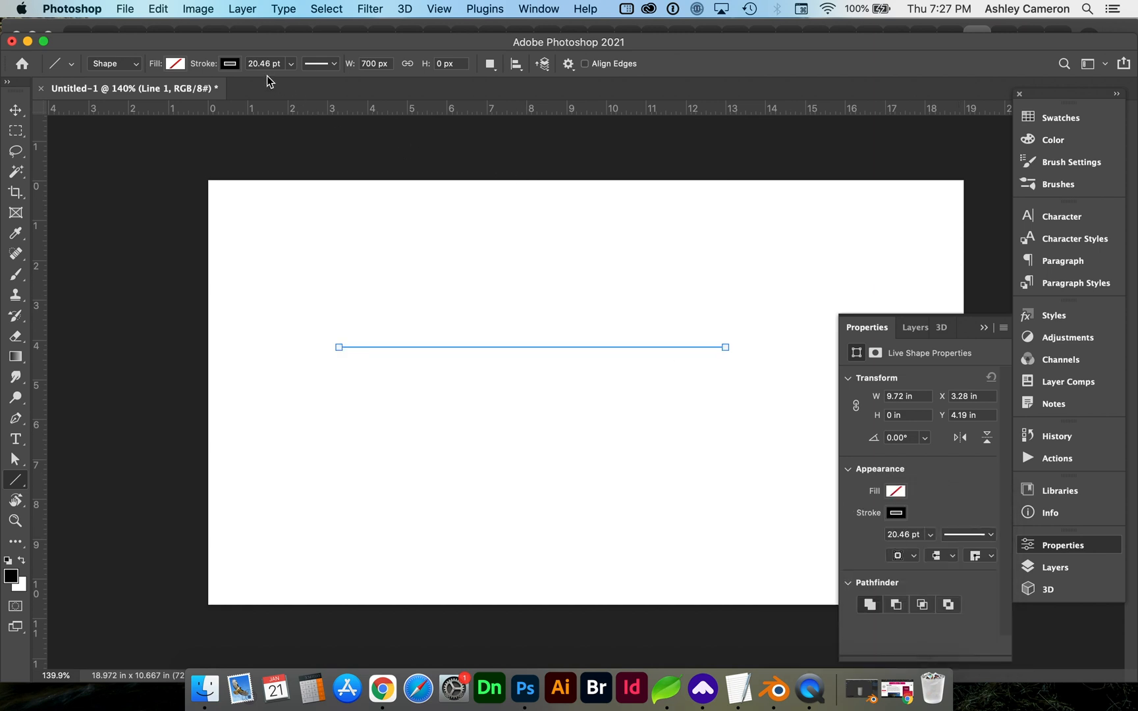
- Set the line's stroke Align to Center, then back to Inside so it stays a thin outline
left_click(317, 63)
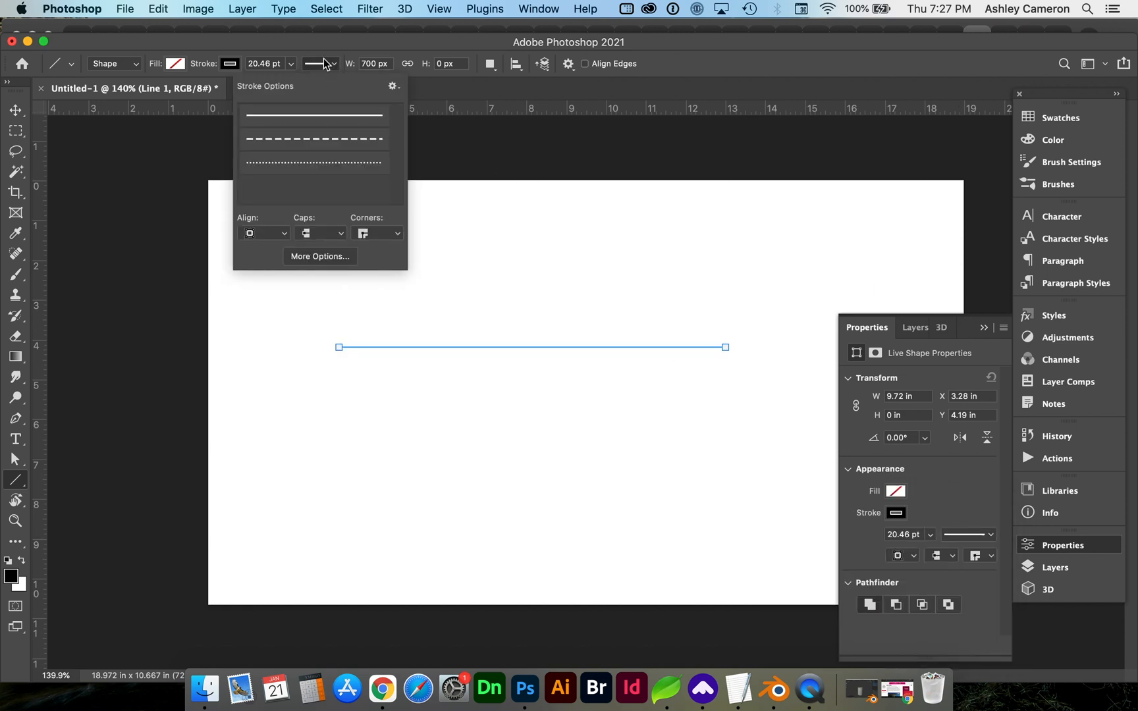
left_click(263, 232)
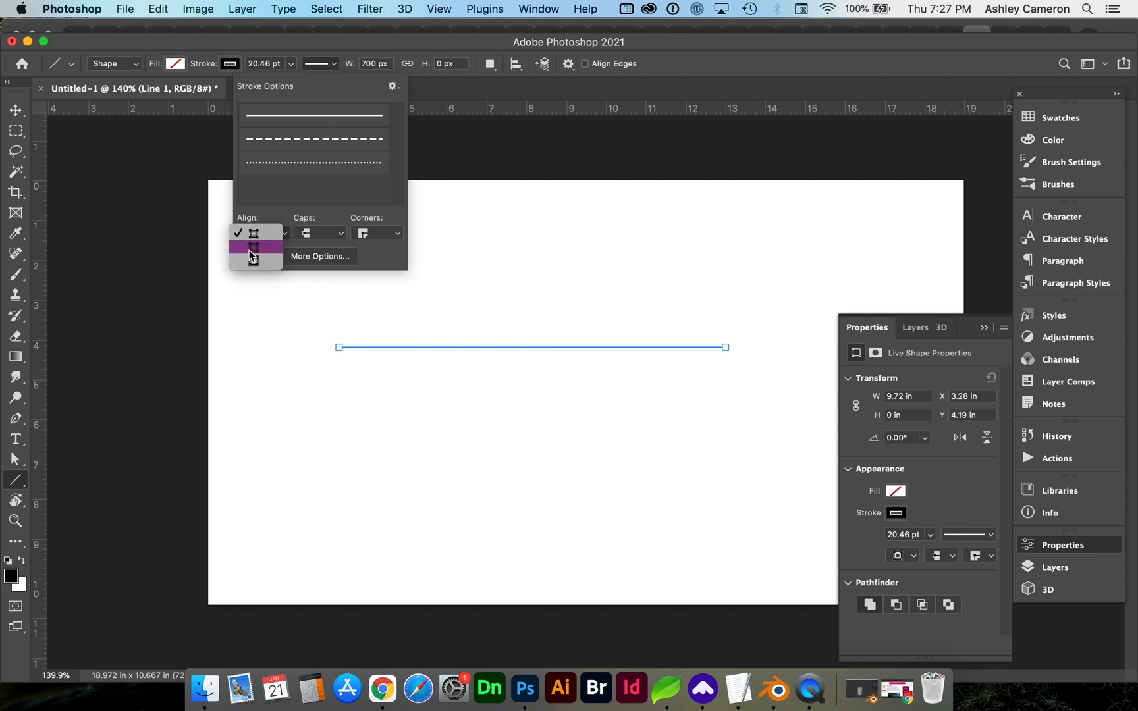
left_click(255, 246)
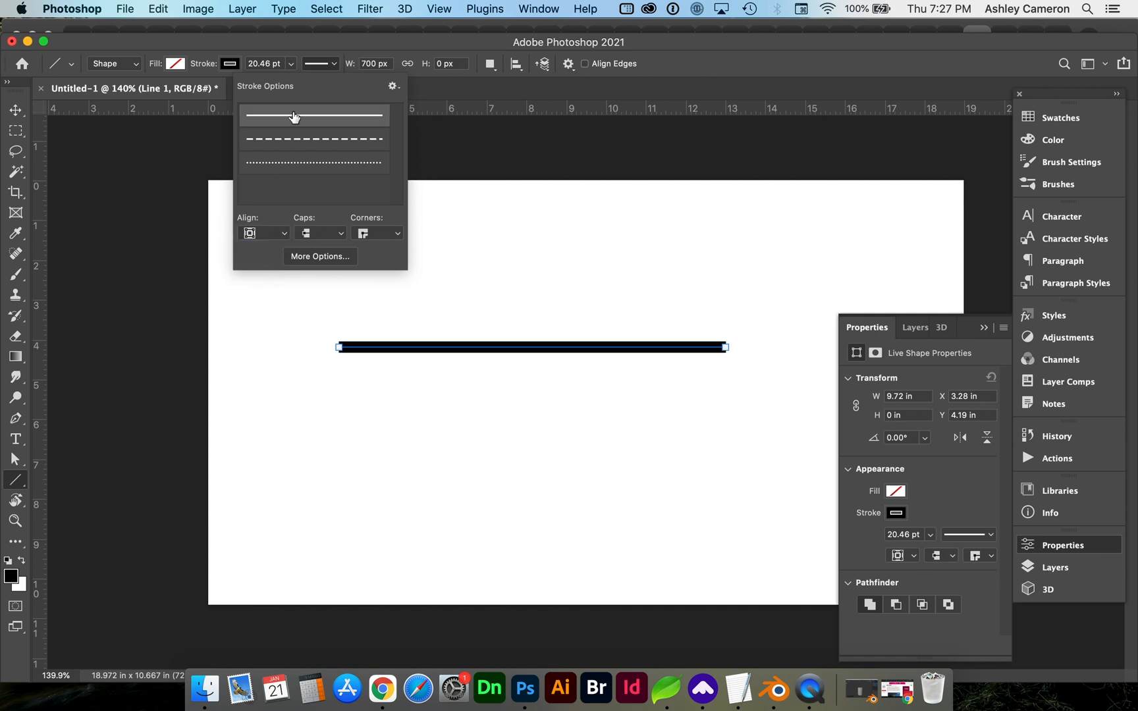
left_click(263, 233)
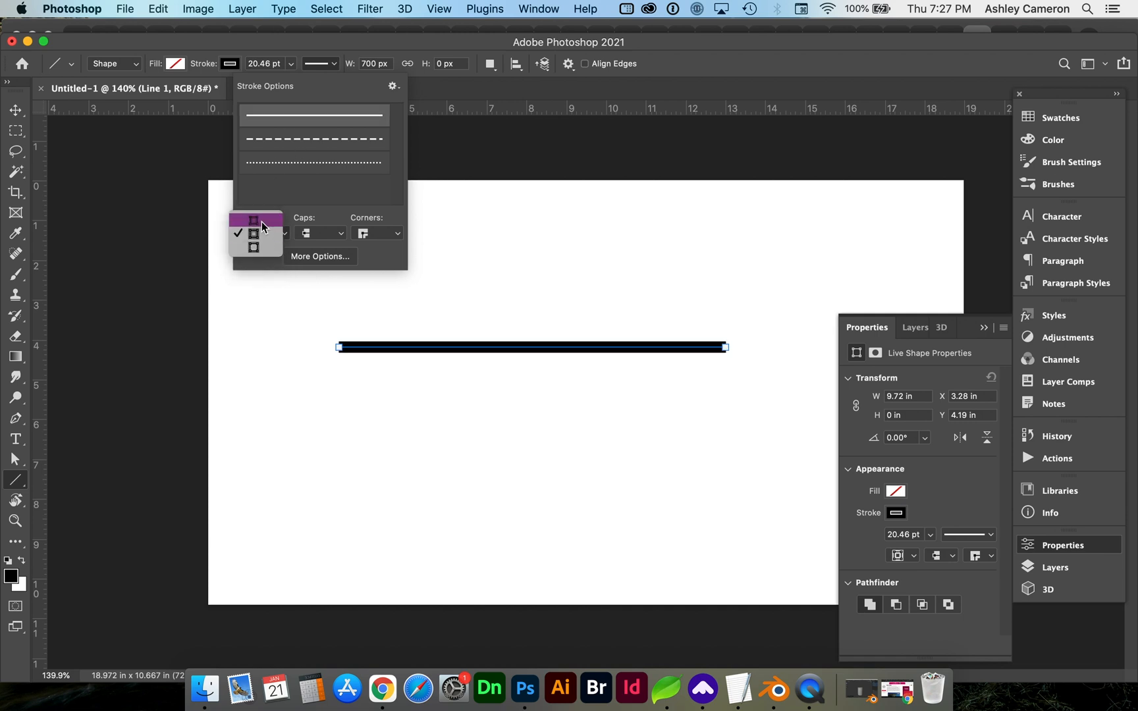
left_click(254, 233)
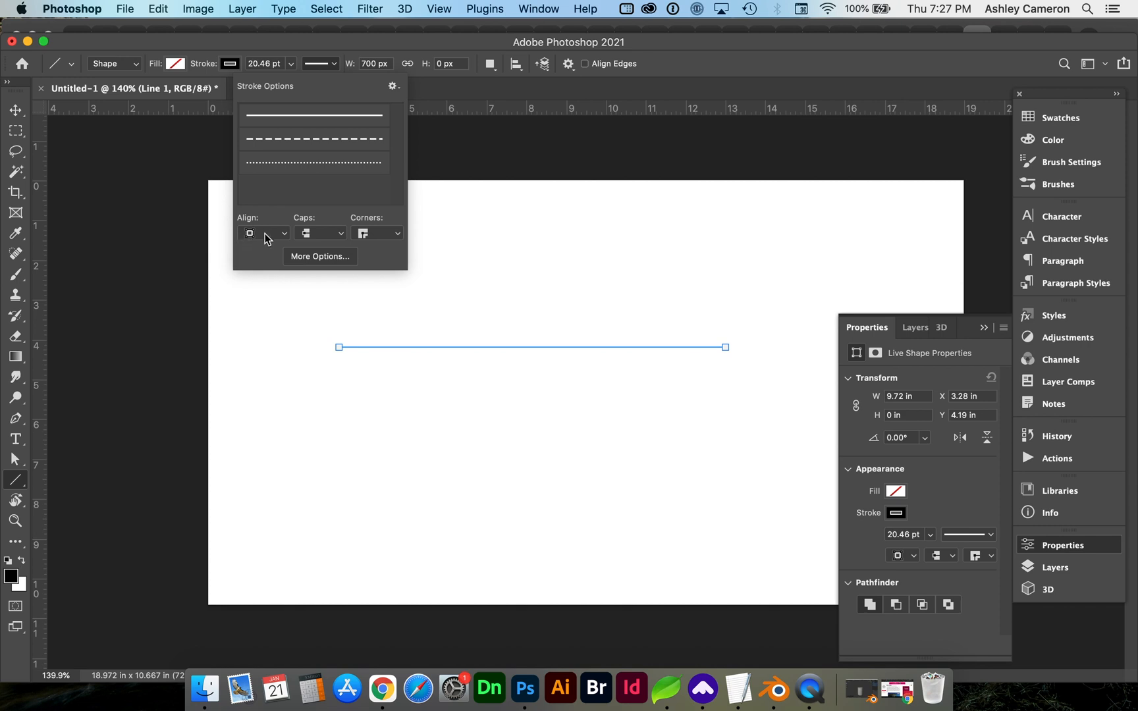
- Draw a shorter 600 px horizontal line below the first with its stroke aligned to Center
left_click_drag(339, 393, 544, 393)
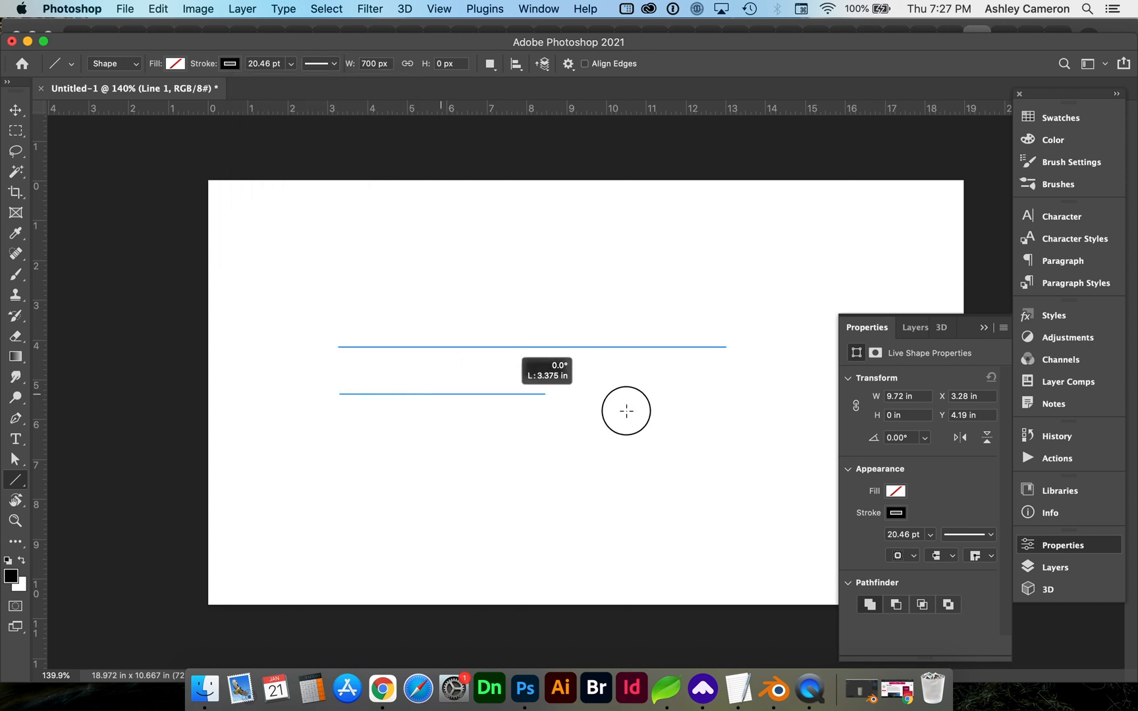
left_click_drag(339, 394, 671, 394)
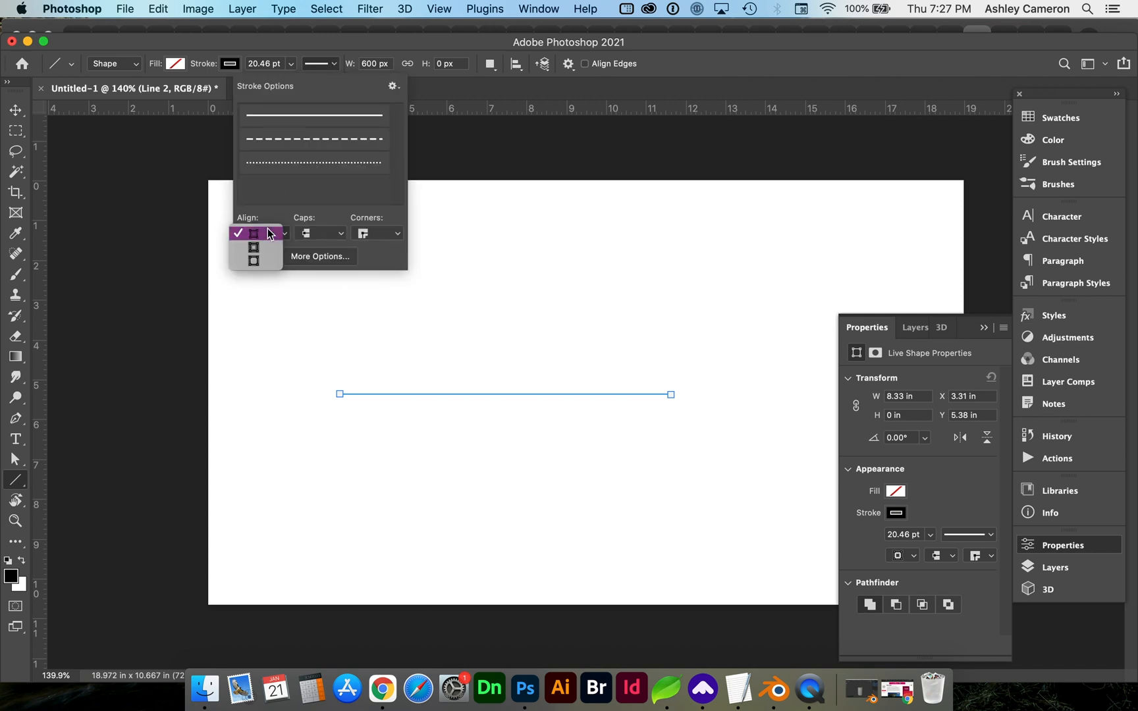
left_click(253, 233)
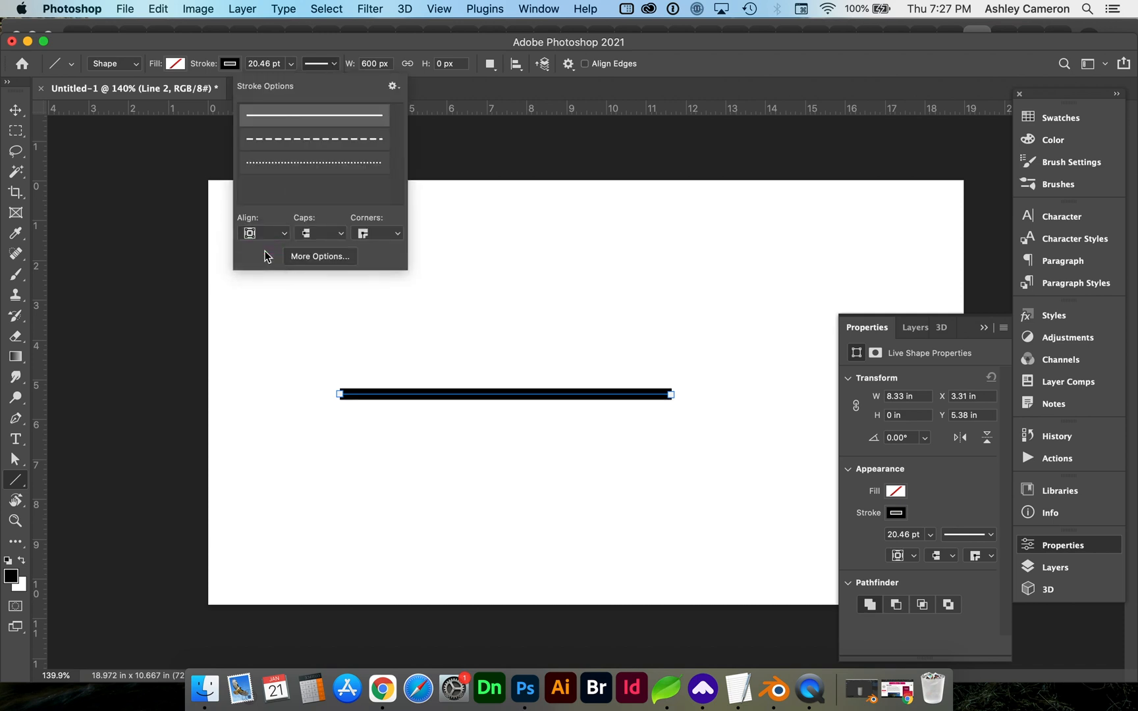
mouse_move(333, 340)
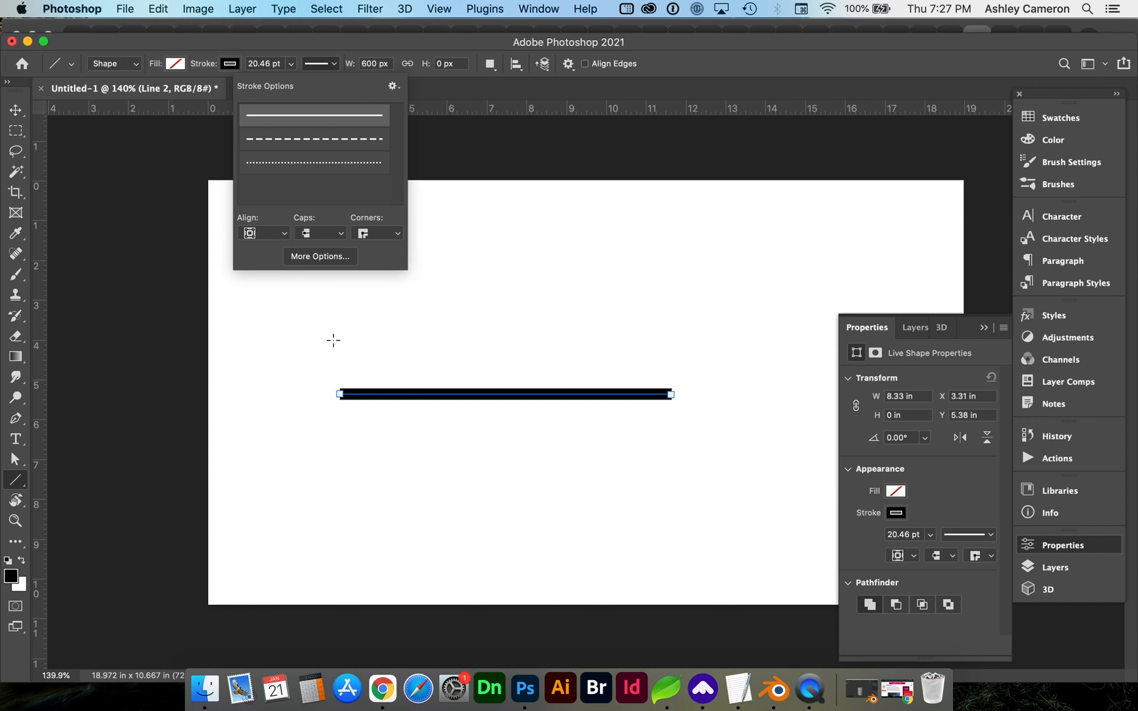